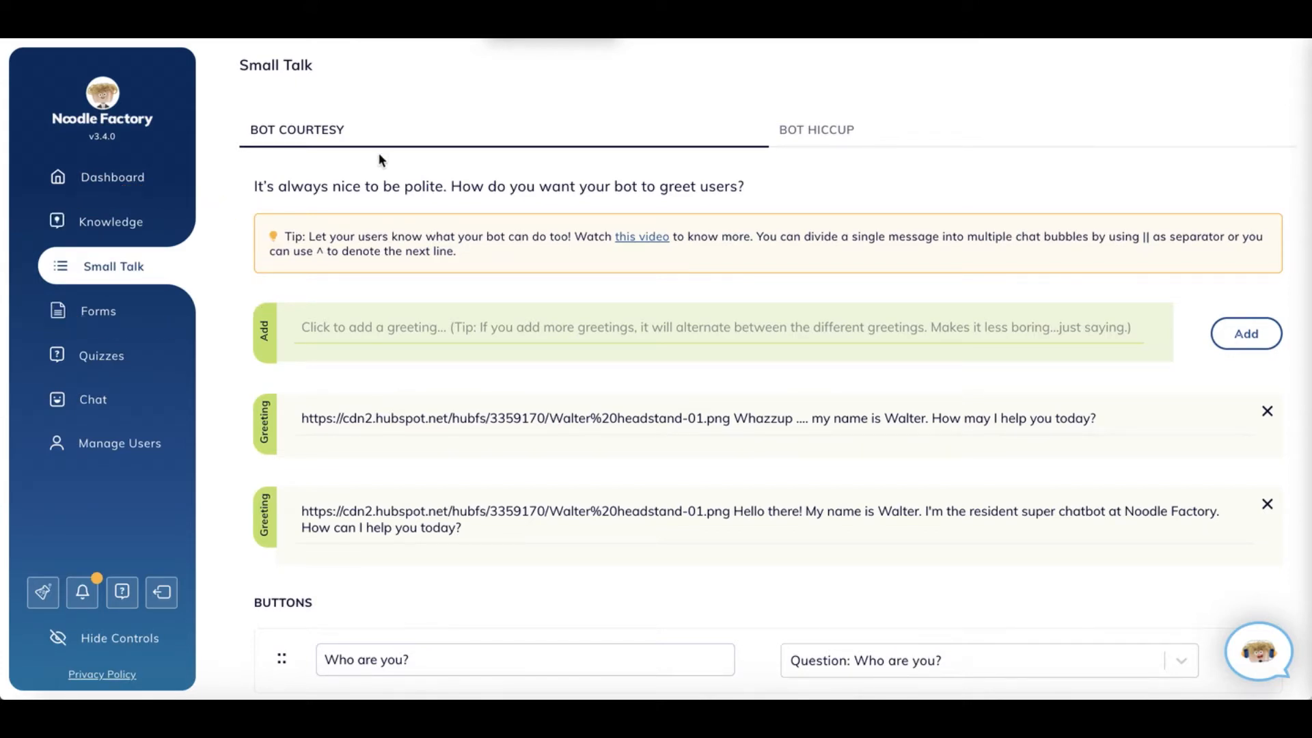
mouse_move(385, 166)
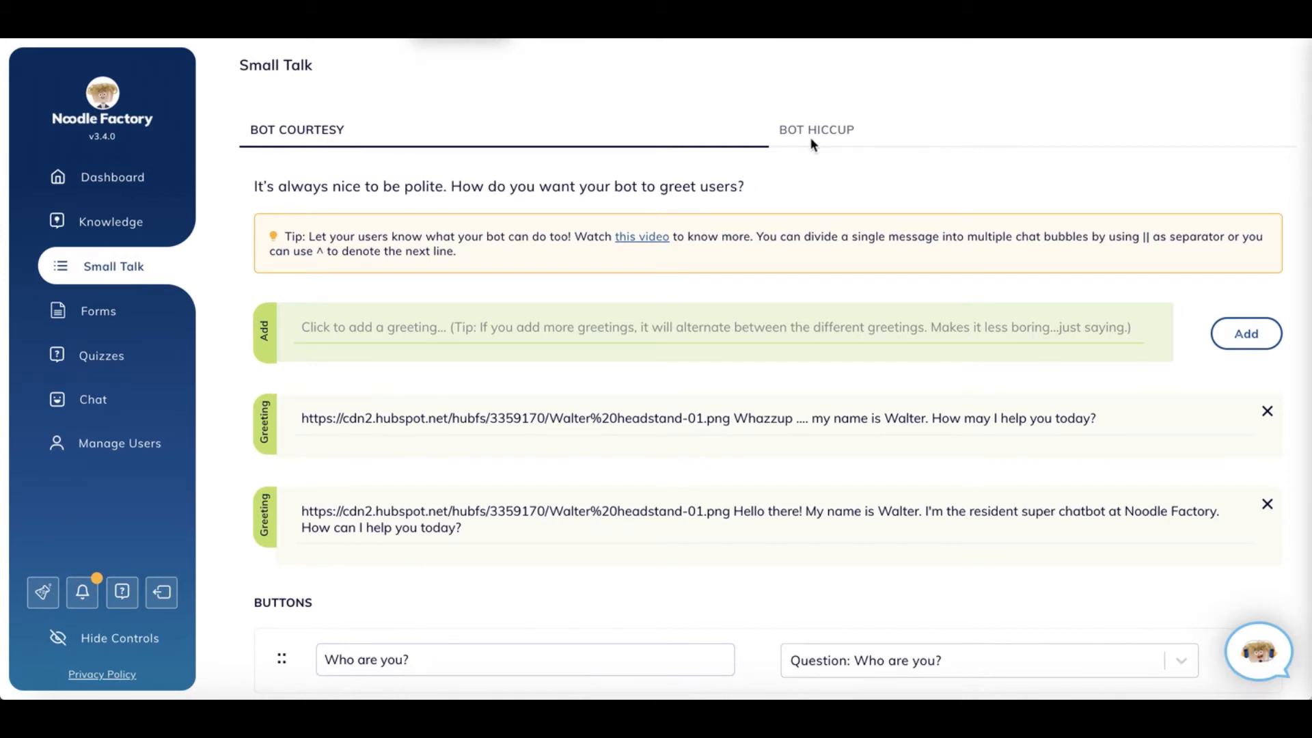
Name the new button 'Button name' and link it to 'Question: How should i write my report?'.
scroll(down, 3)
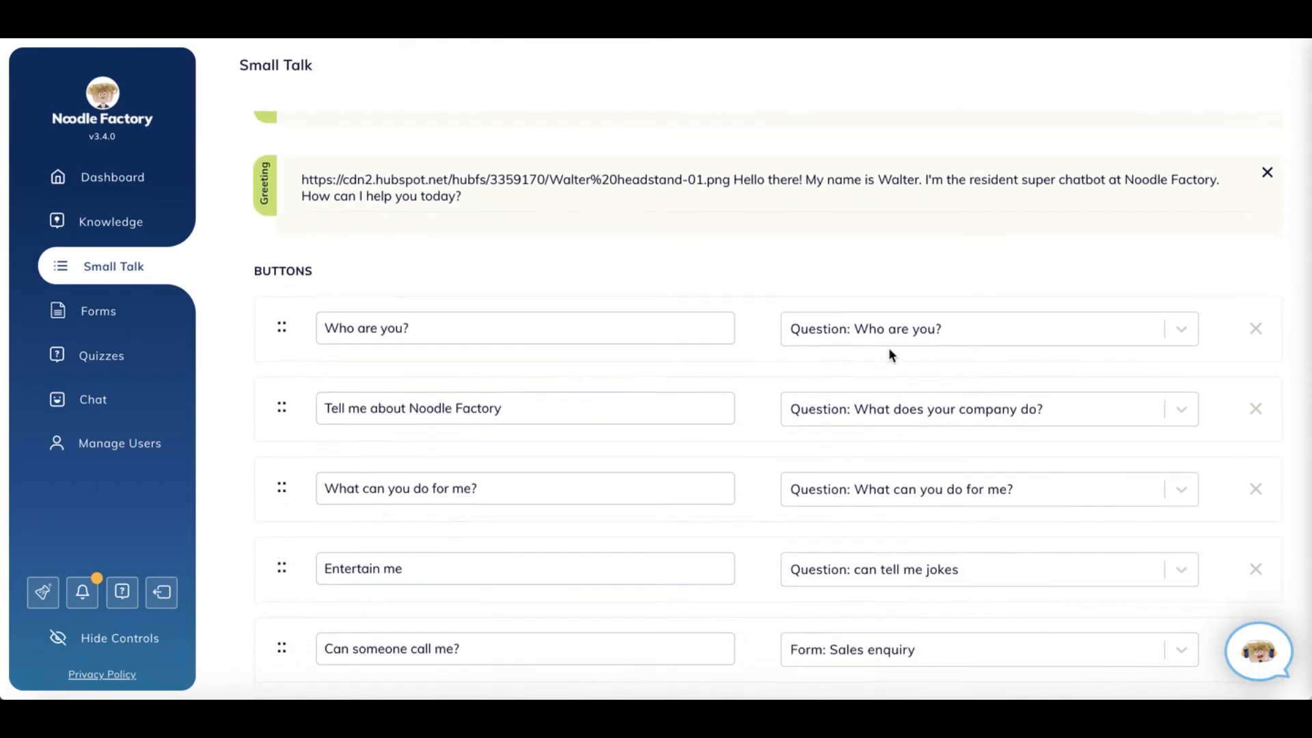
scroll(down, 3)
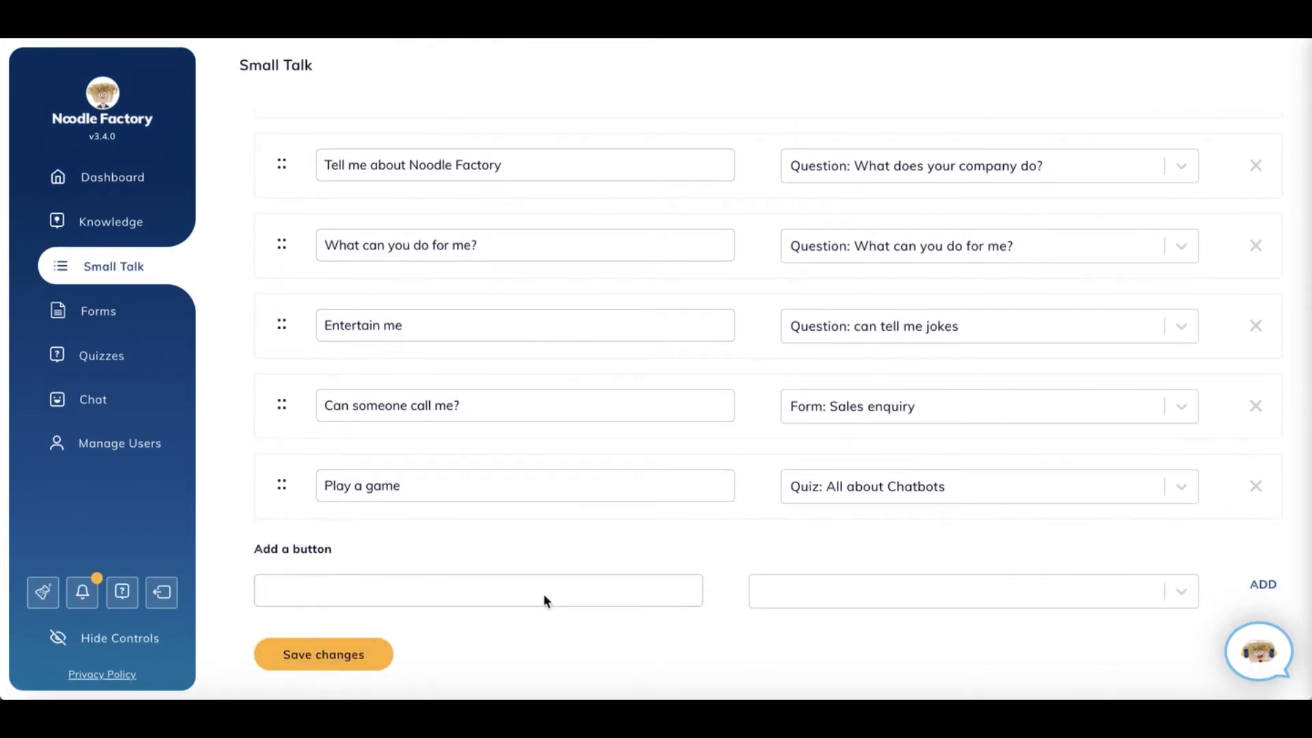
text(Button name)
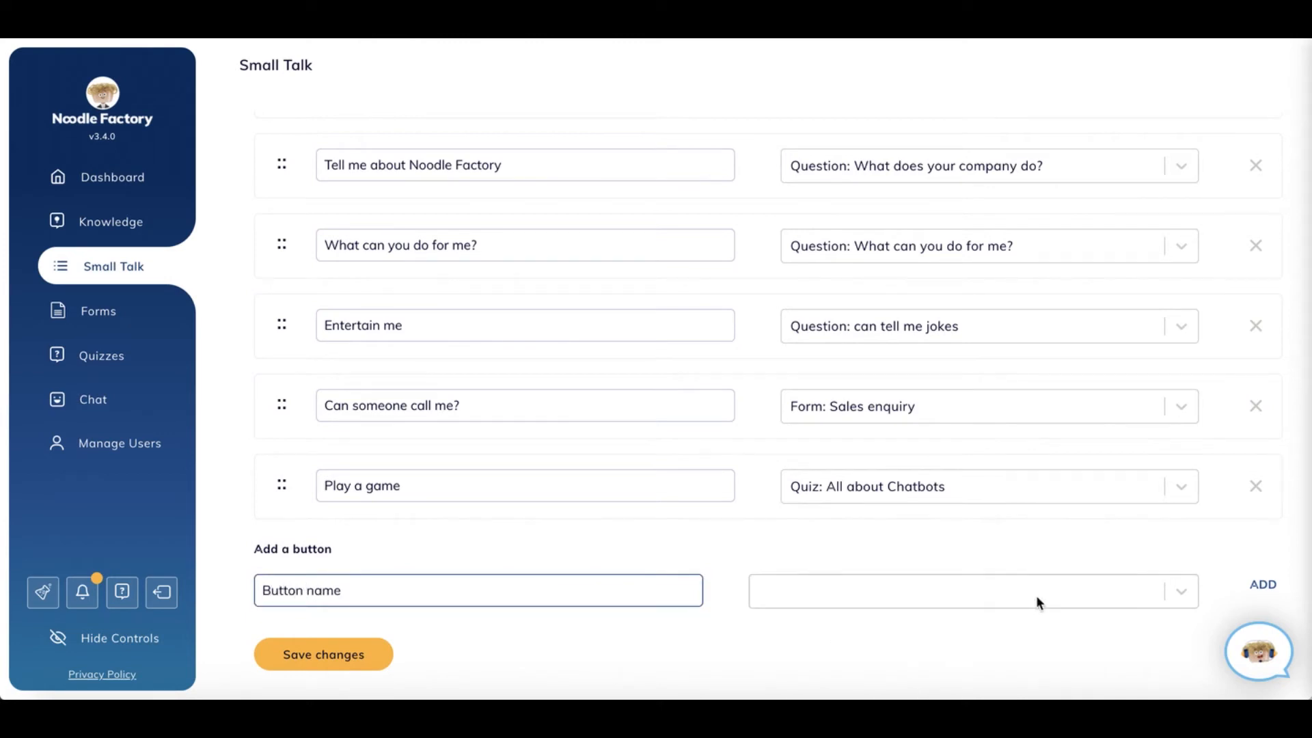
click(962, 591)
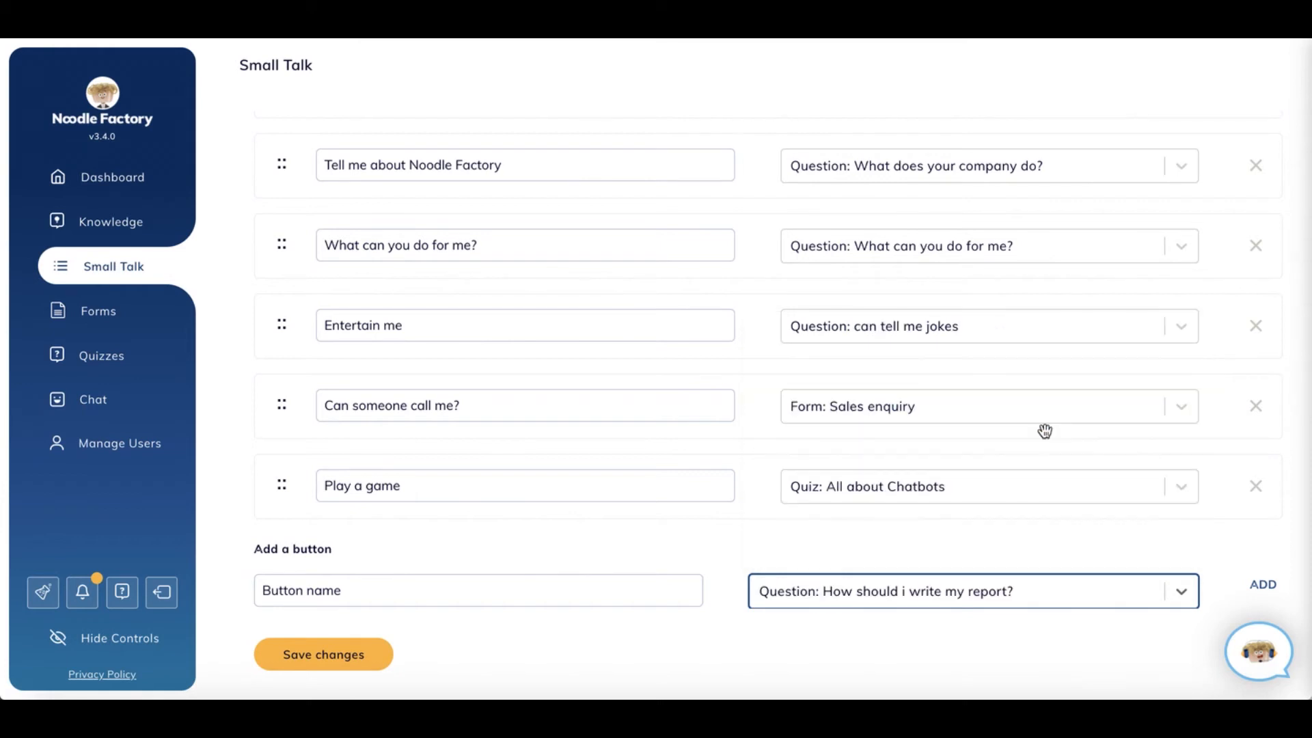
mouse_move(727, 457)
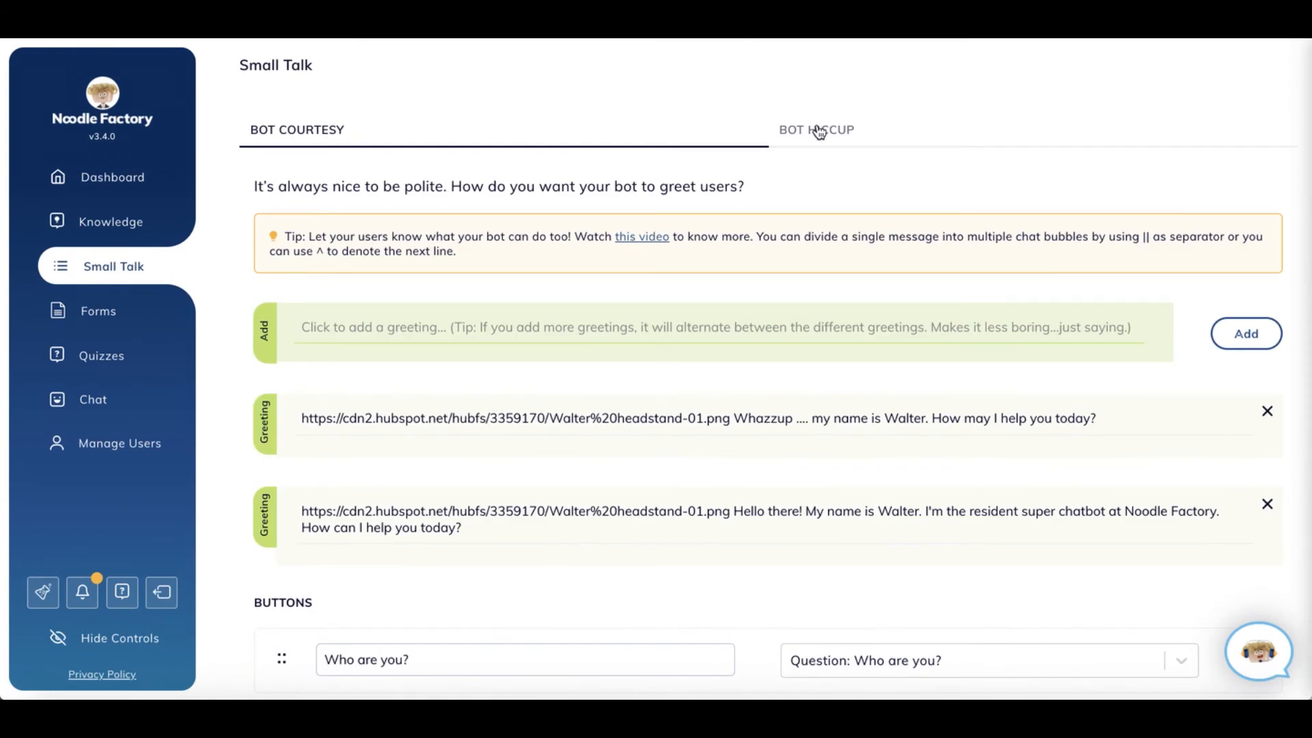
Review the Bot Hiccup fallback replies, then launch the website chat widget to preview the buttons.
click(815, 129)
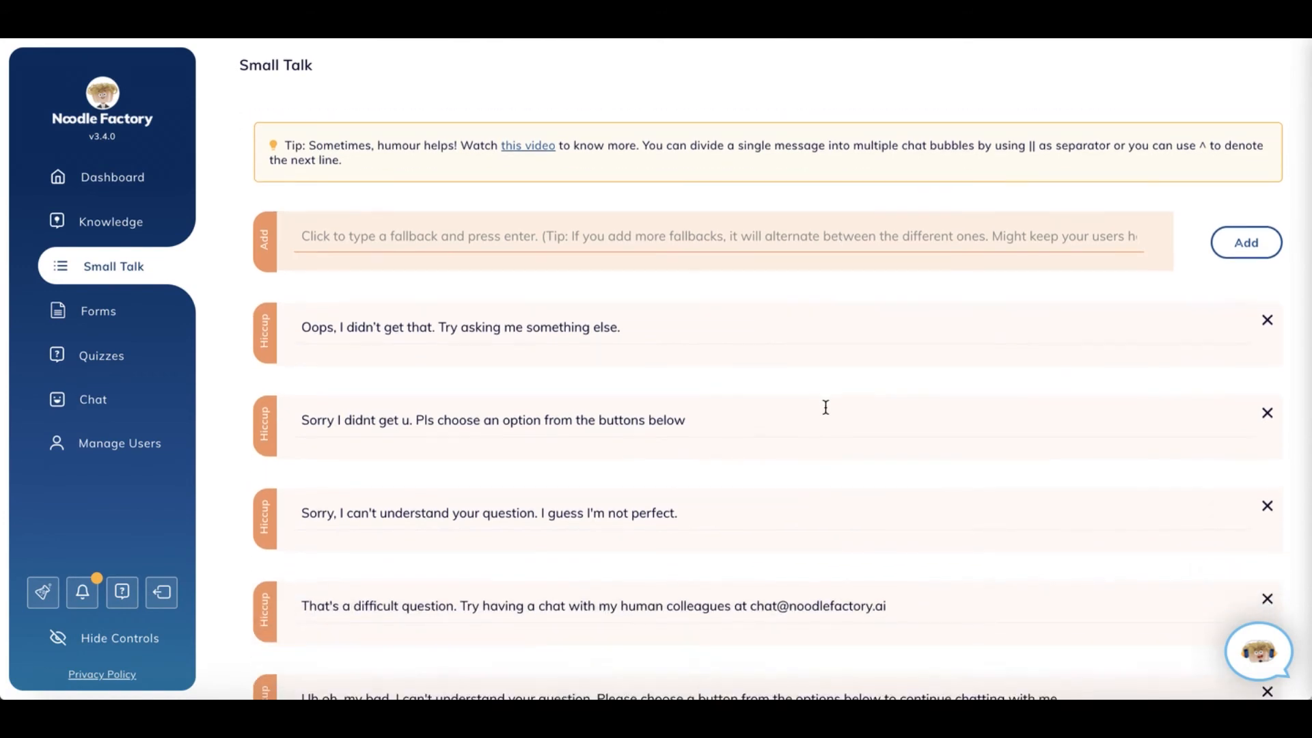
scroll(down, 3)
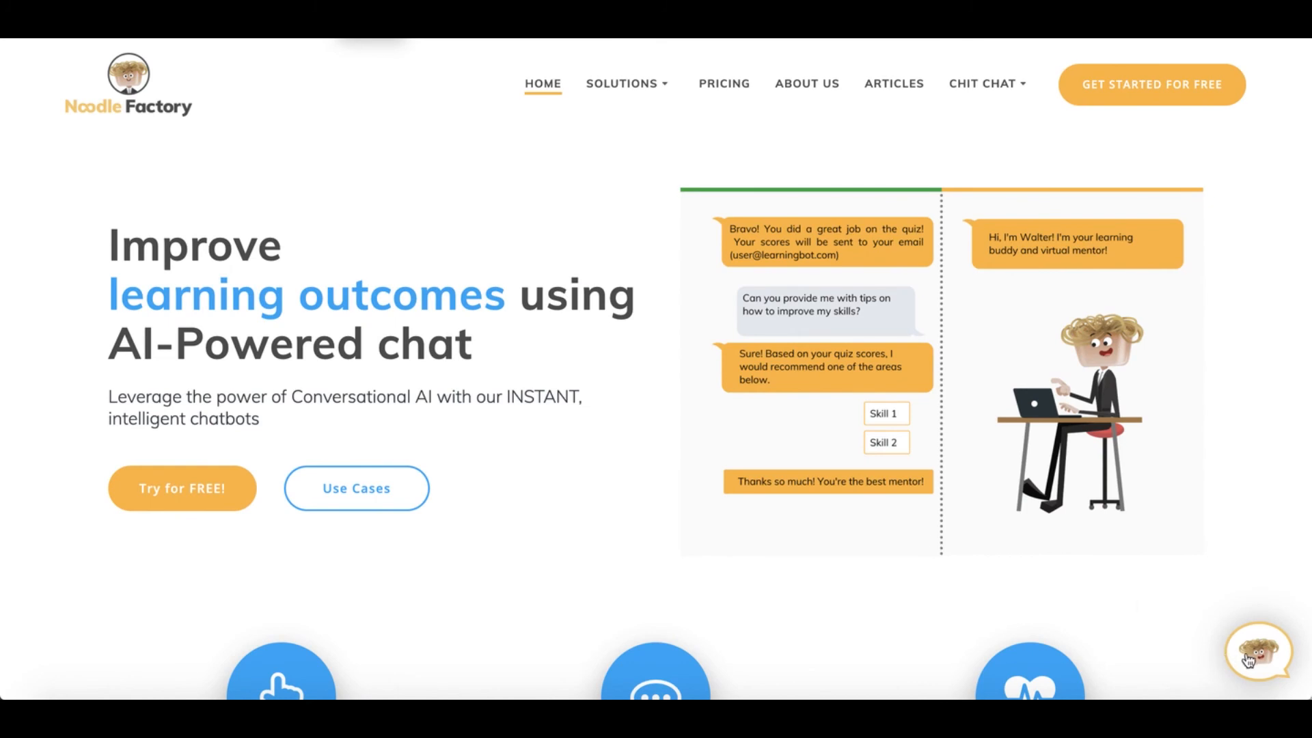
click(1263, 656)
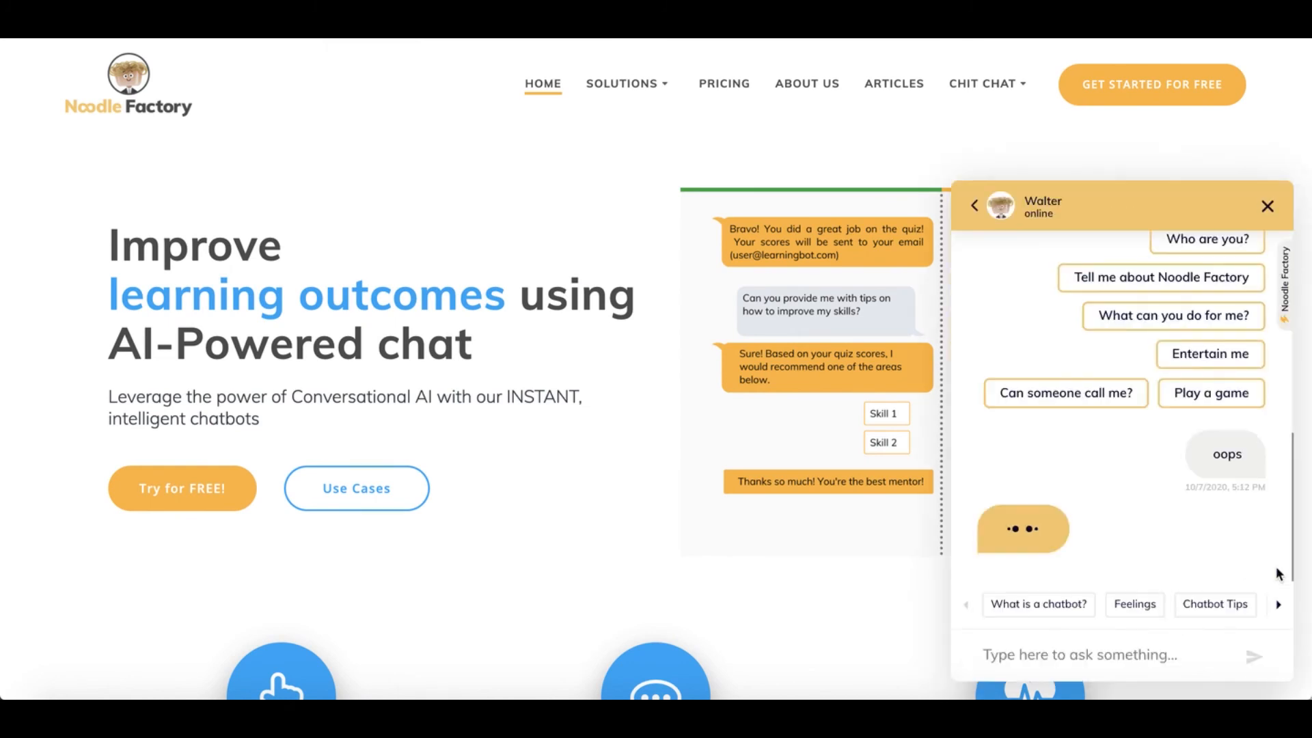